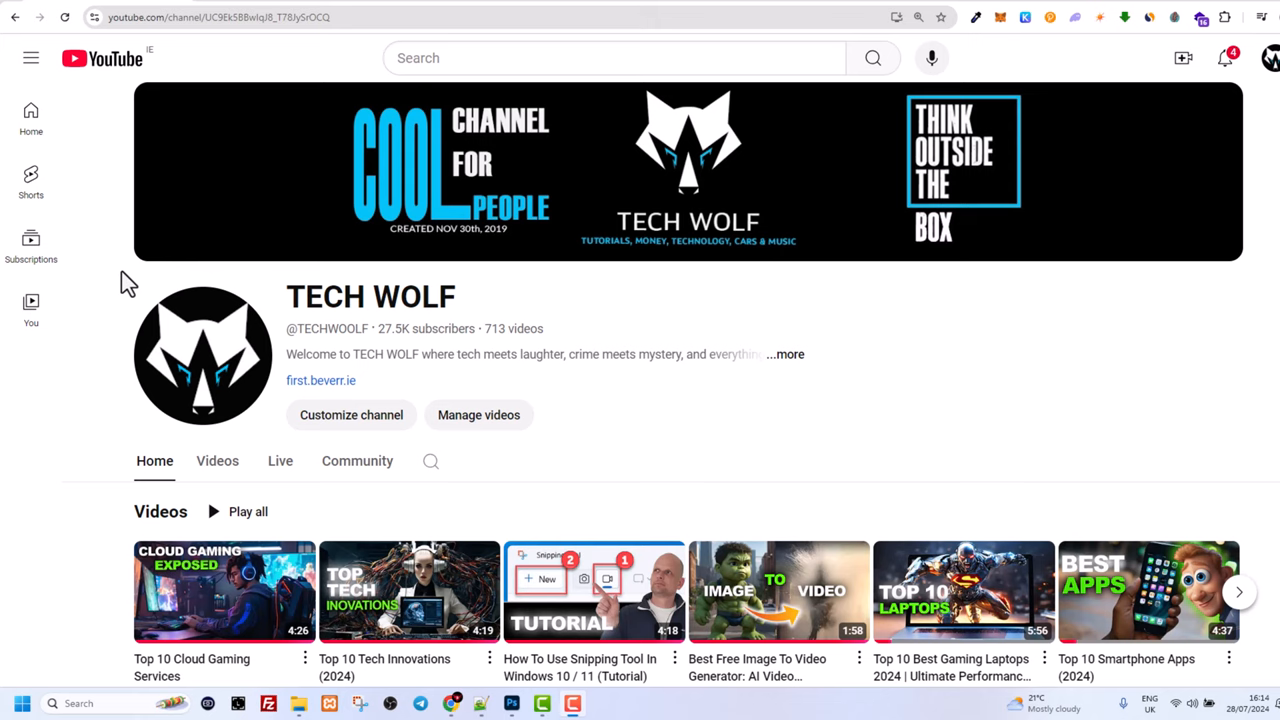
mouse_move(89, 537)
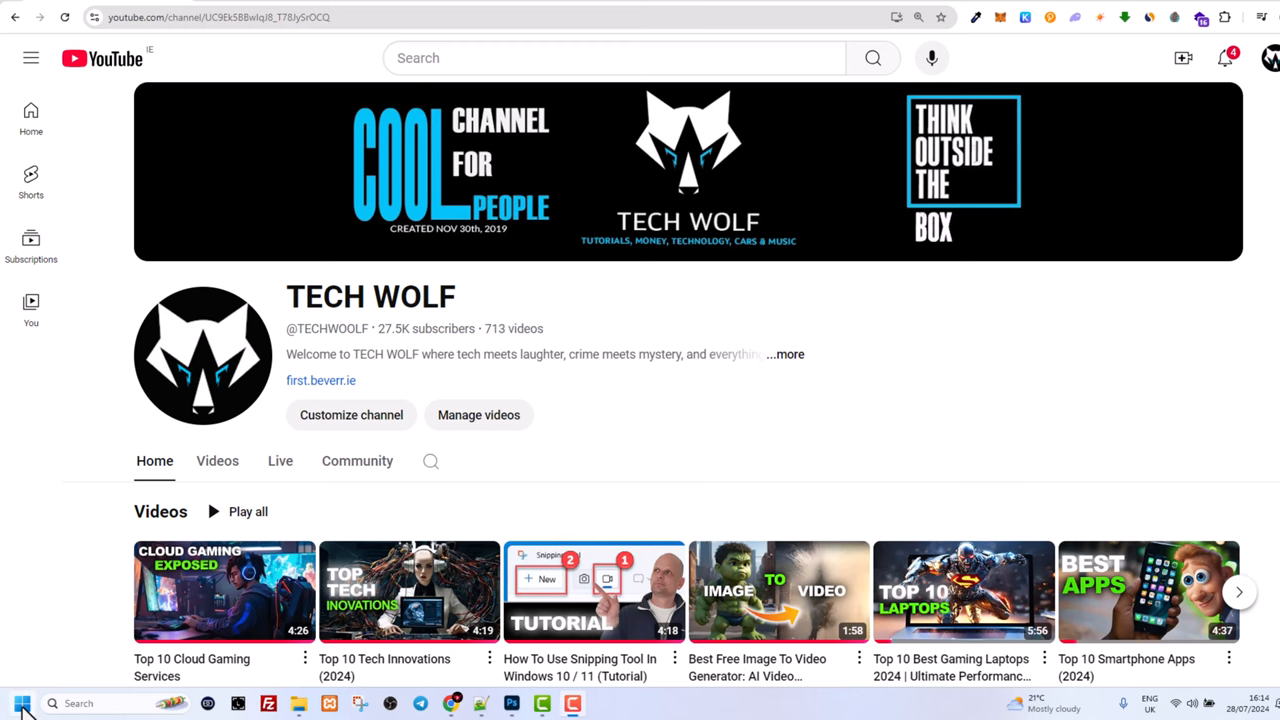
- Search 'cmd' from the Start menu to show Command Prompt as best match
left_click(22, 703)
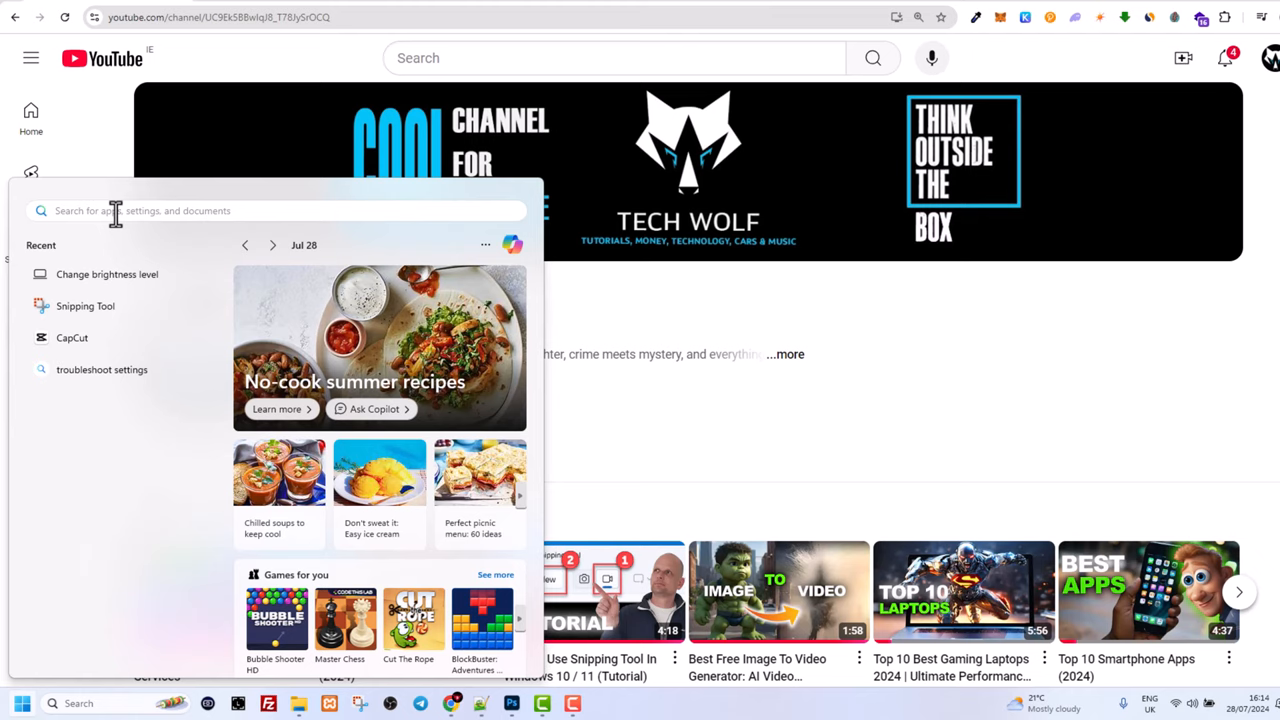
type("cmd")
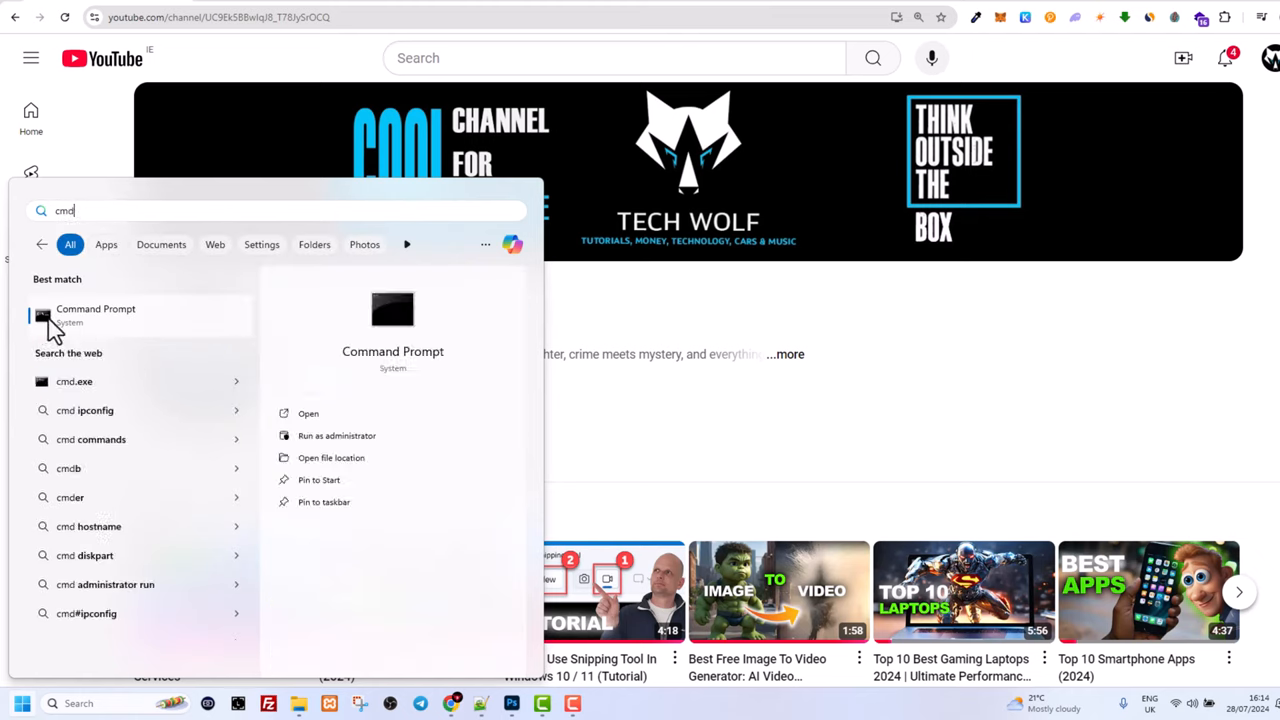
mouse_move(110, 328)
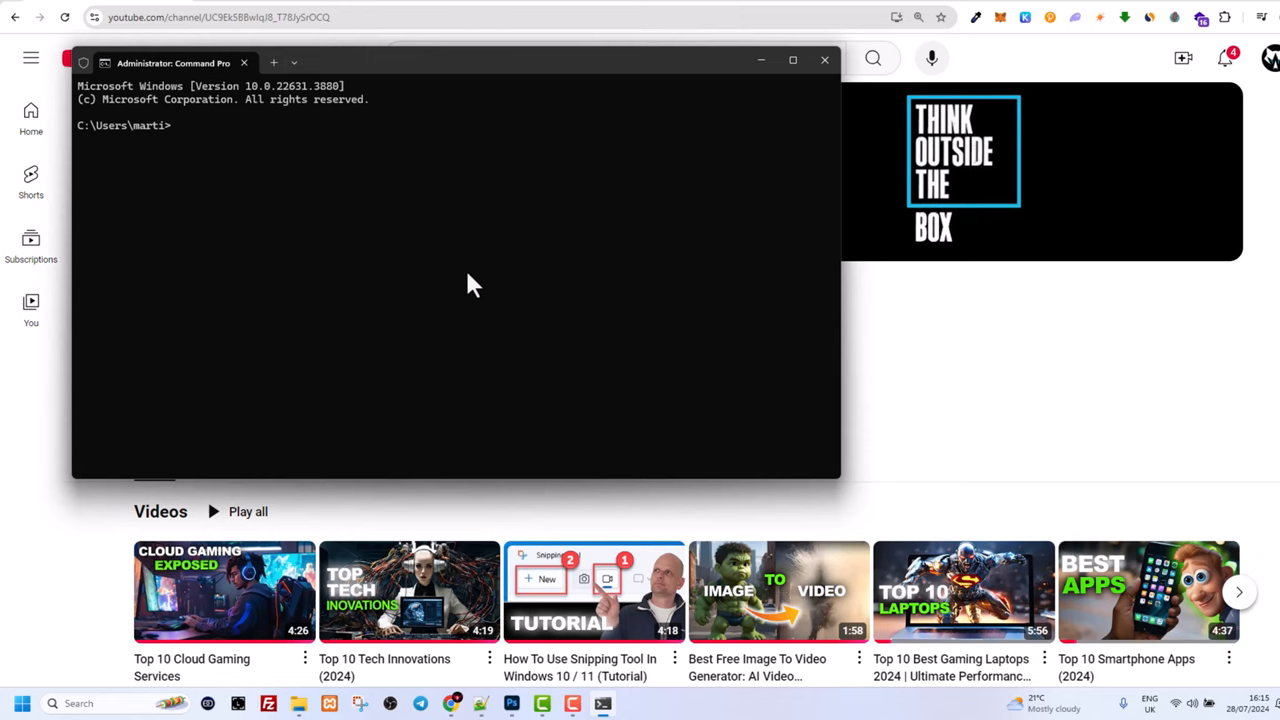
mouse_move(528, 277)
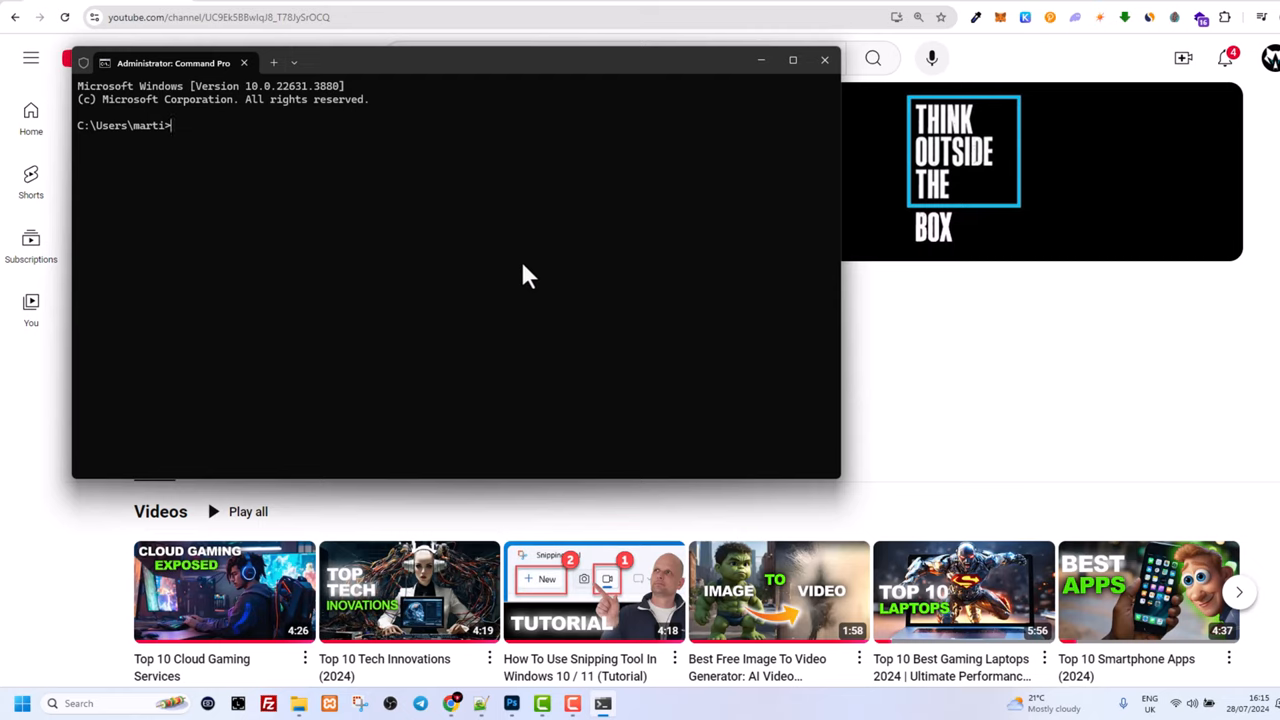